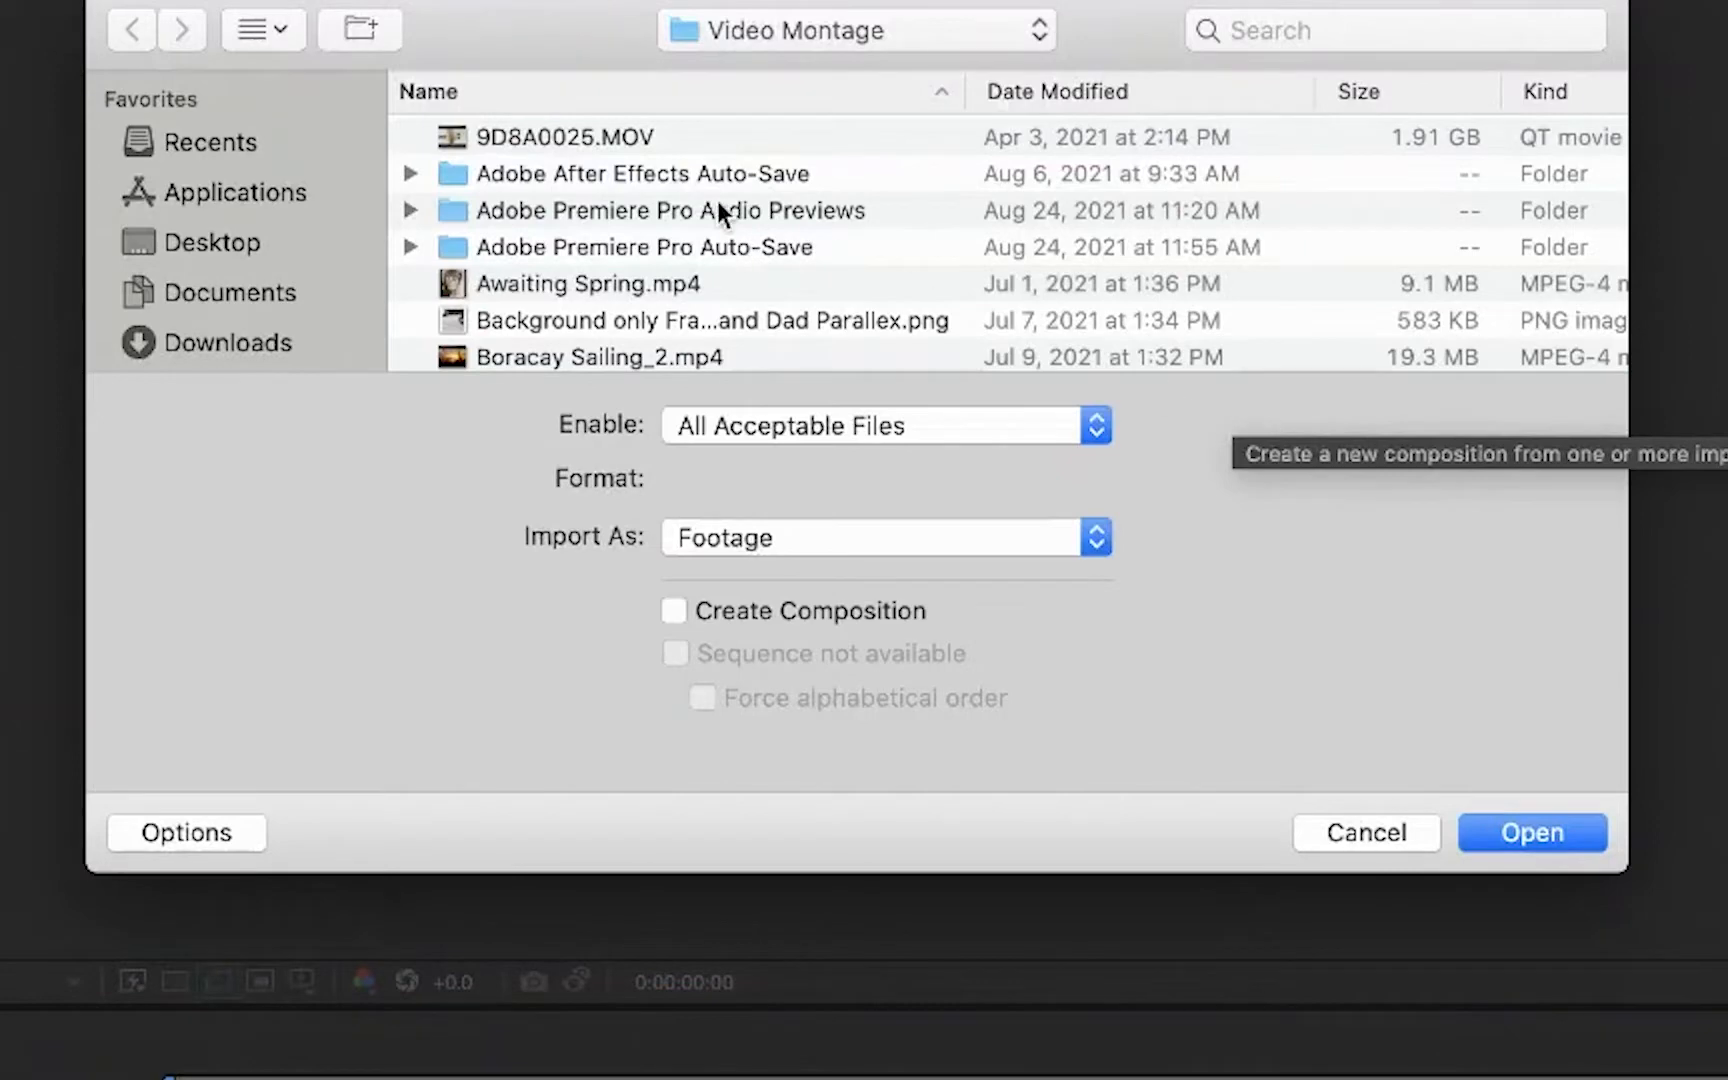
Import the children-running .mov clip from the Video Montage folder.
scroll("down", 3)
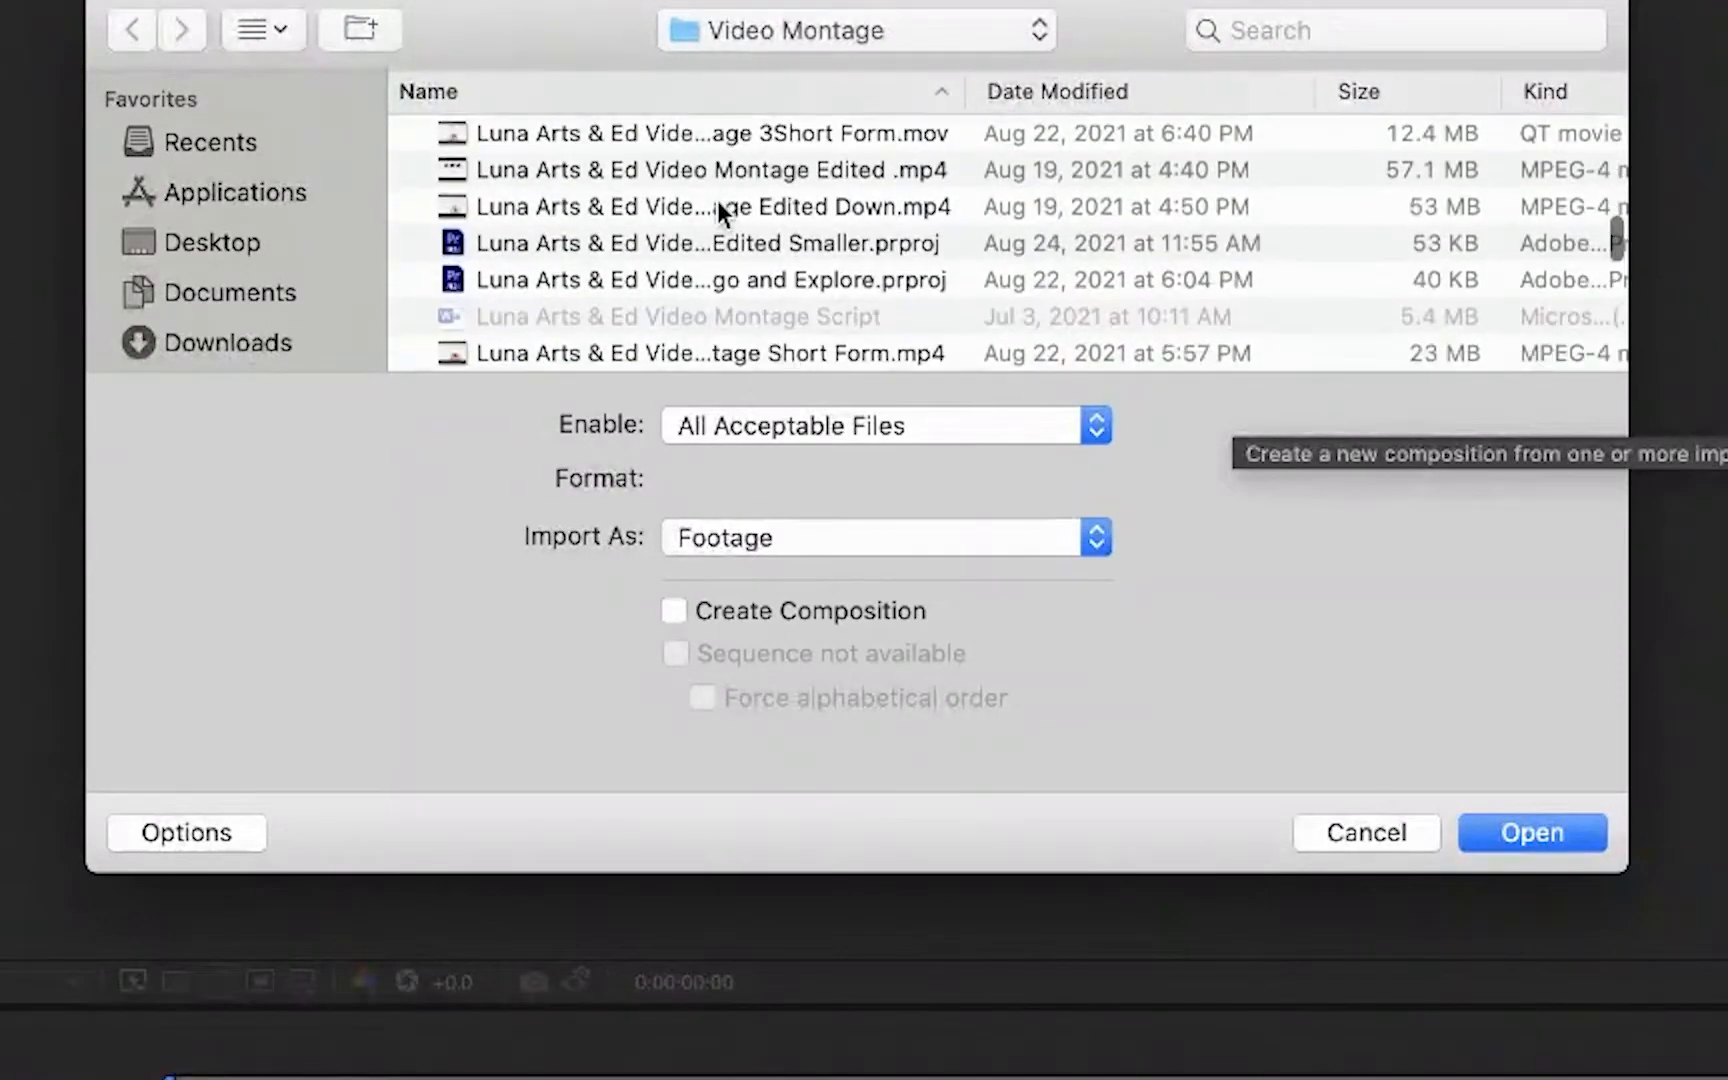
scroll("down", 3)
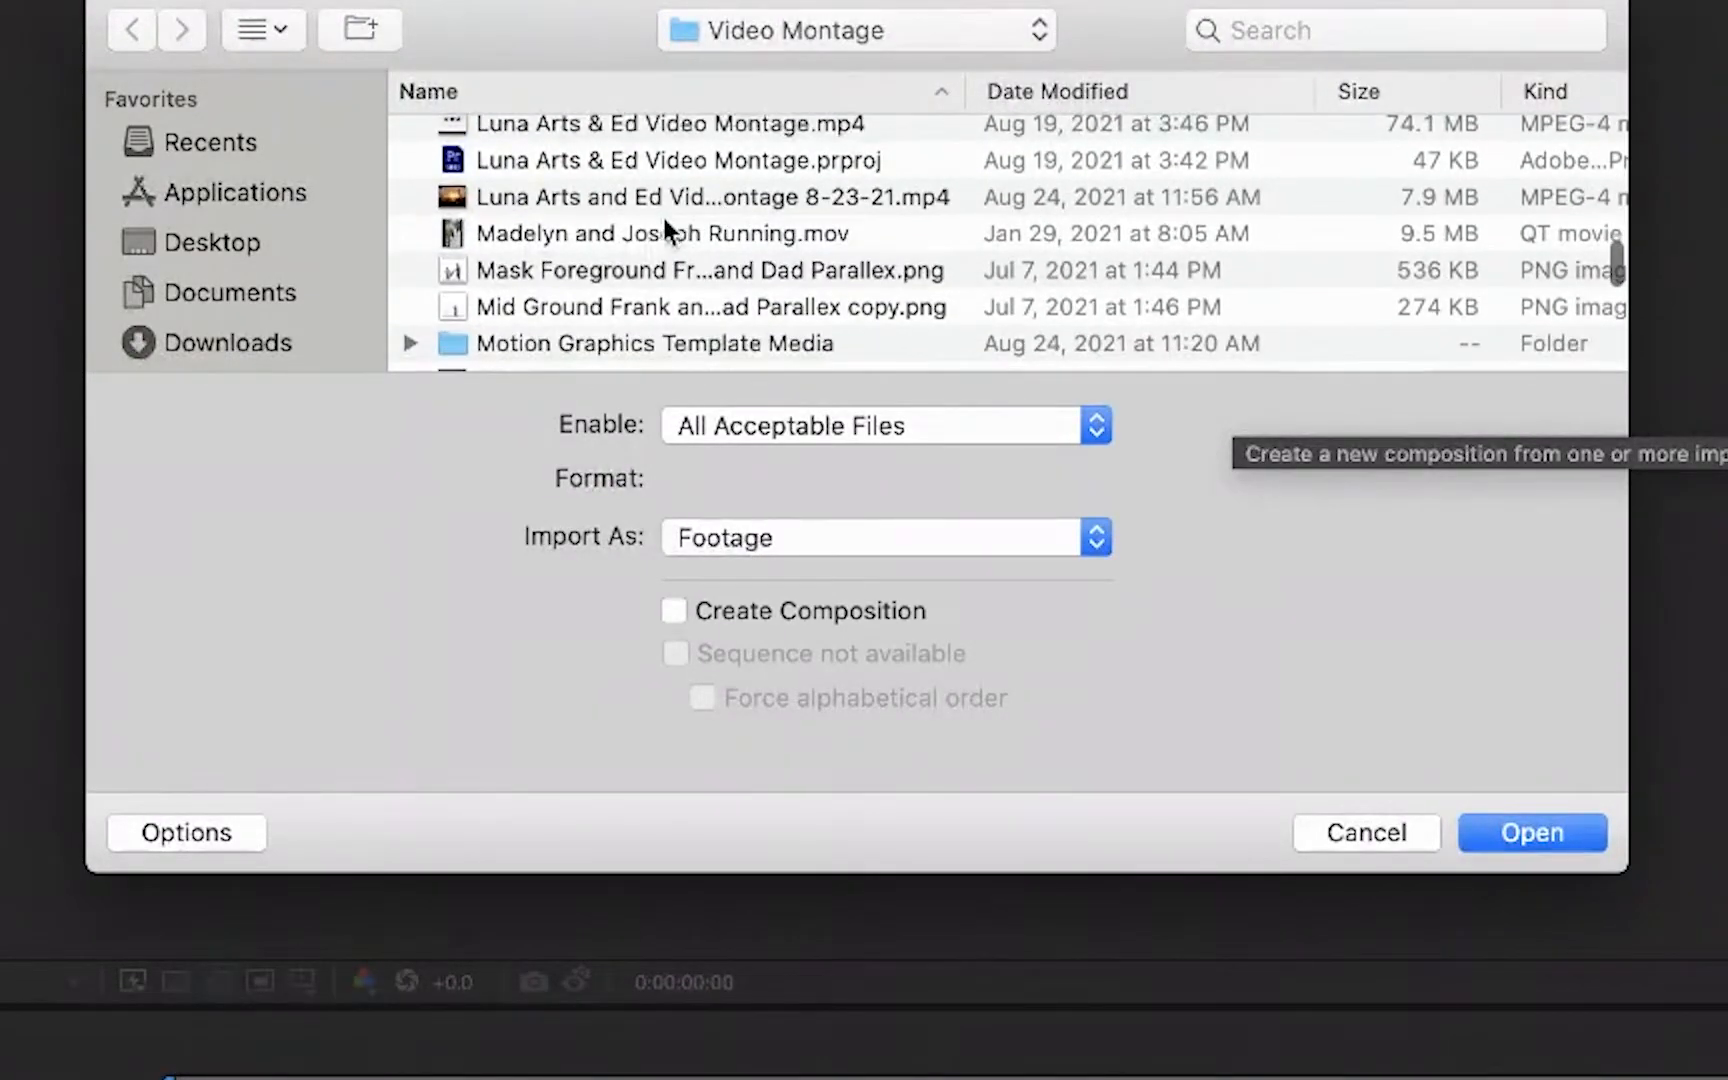
left_click(1531, 832)
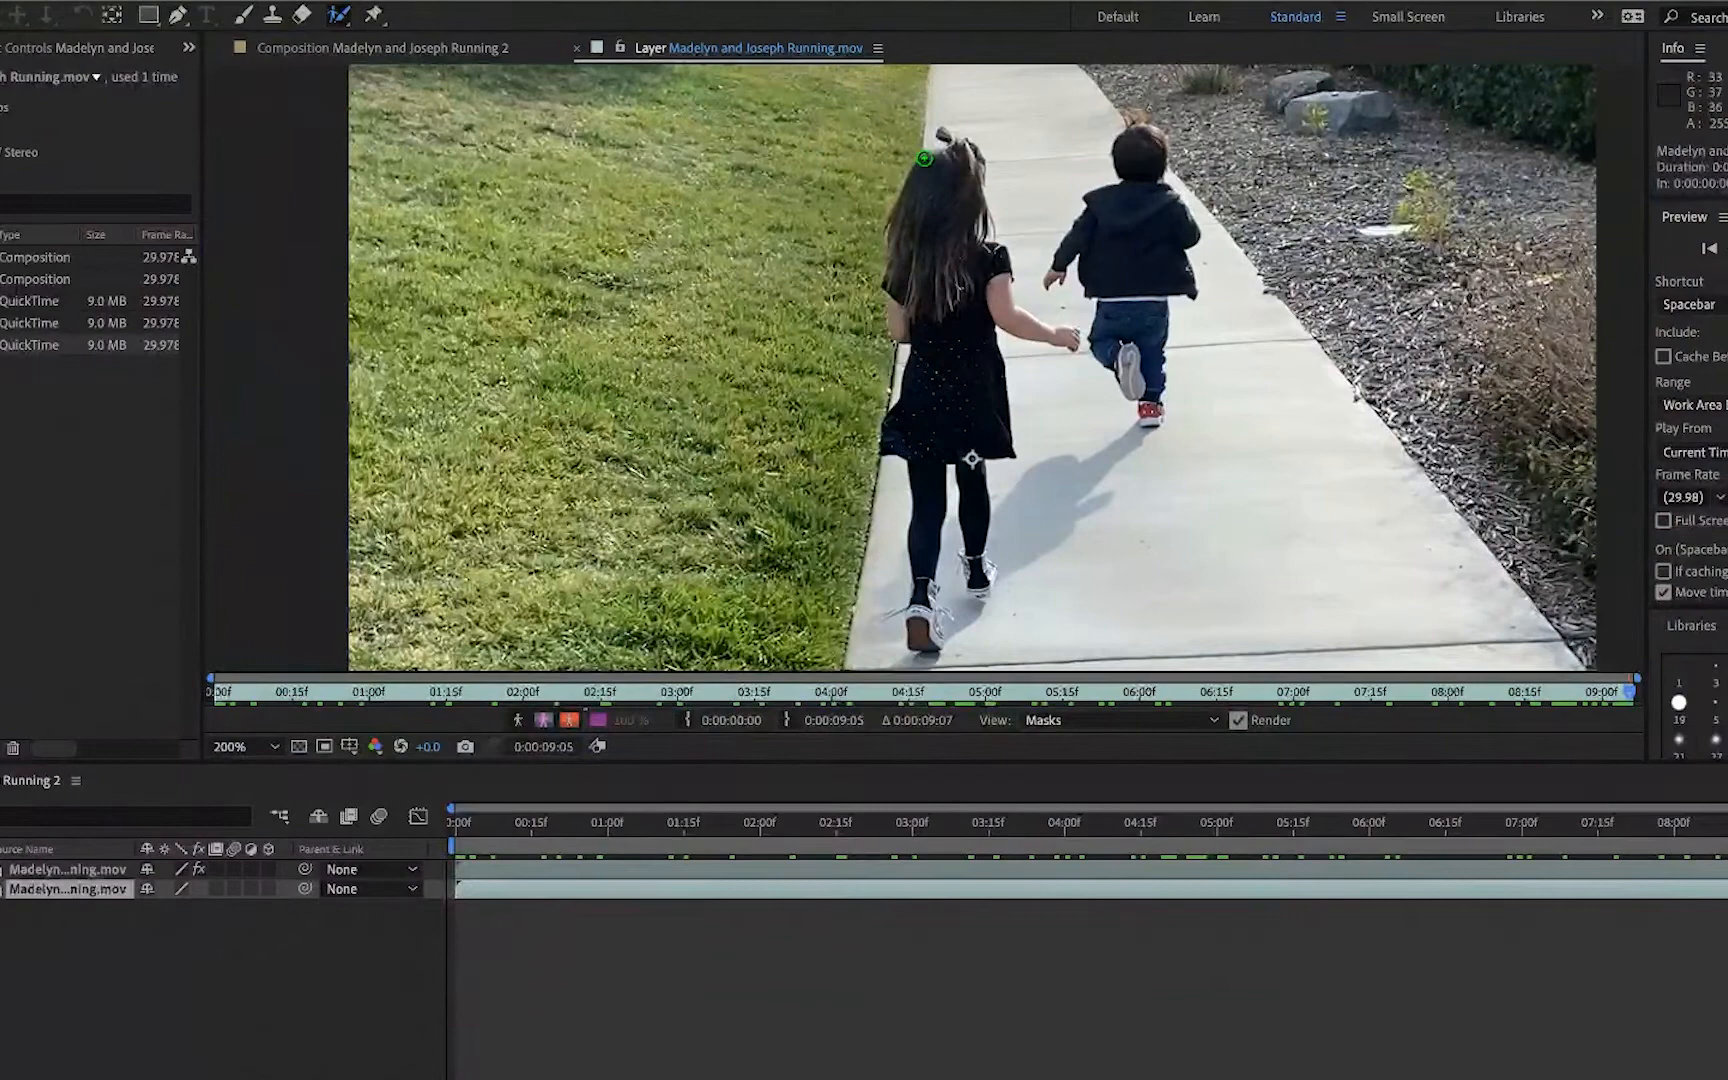
Stroke a Roto Brush foreground selection down the running girl's body.
left_click_drag(929, 160, 906, 248)
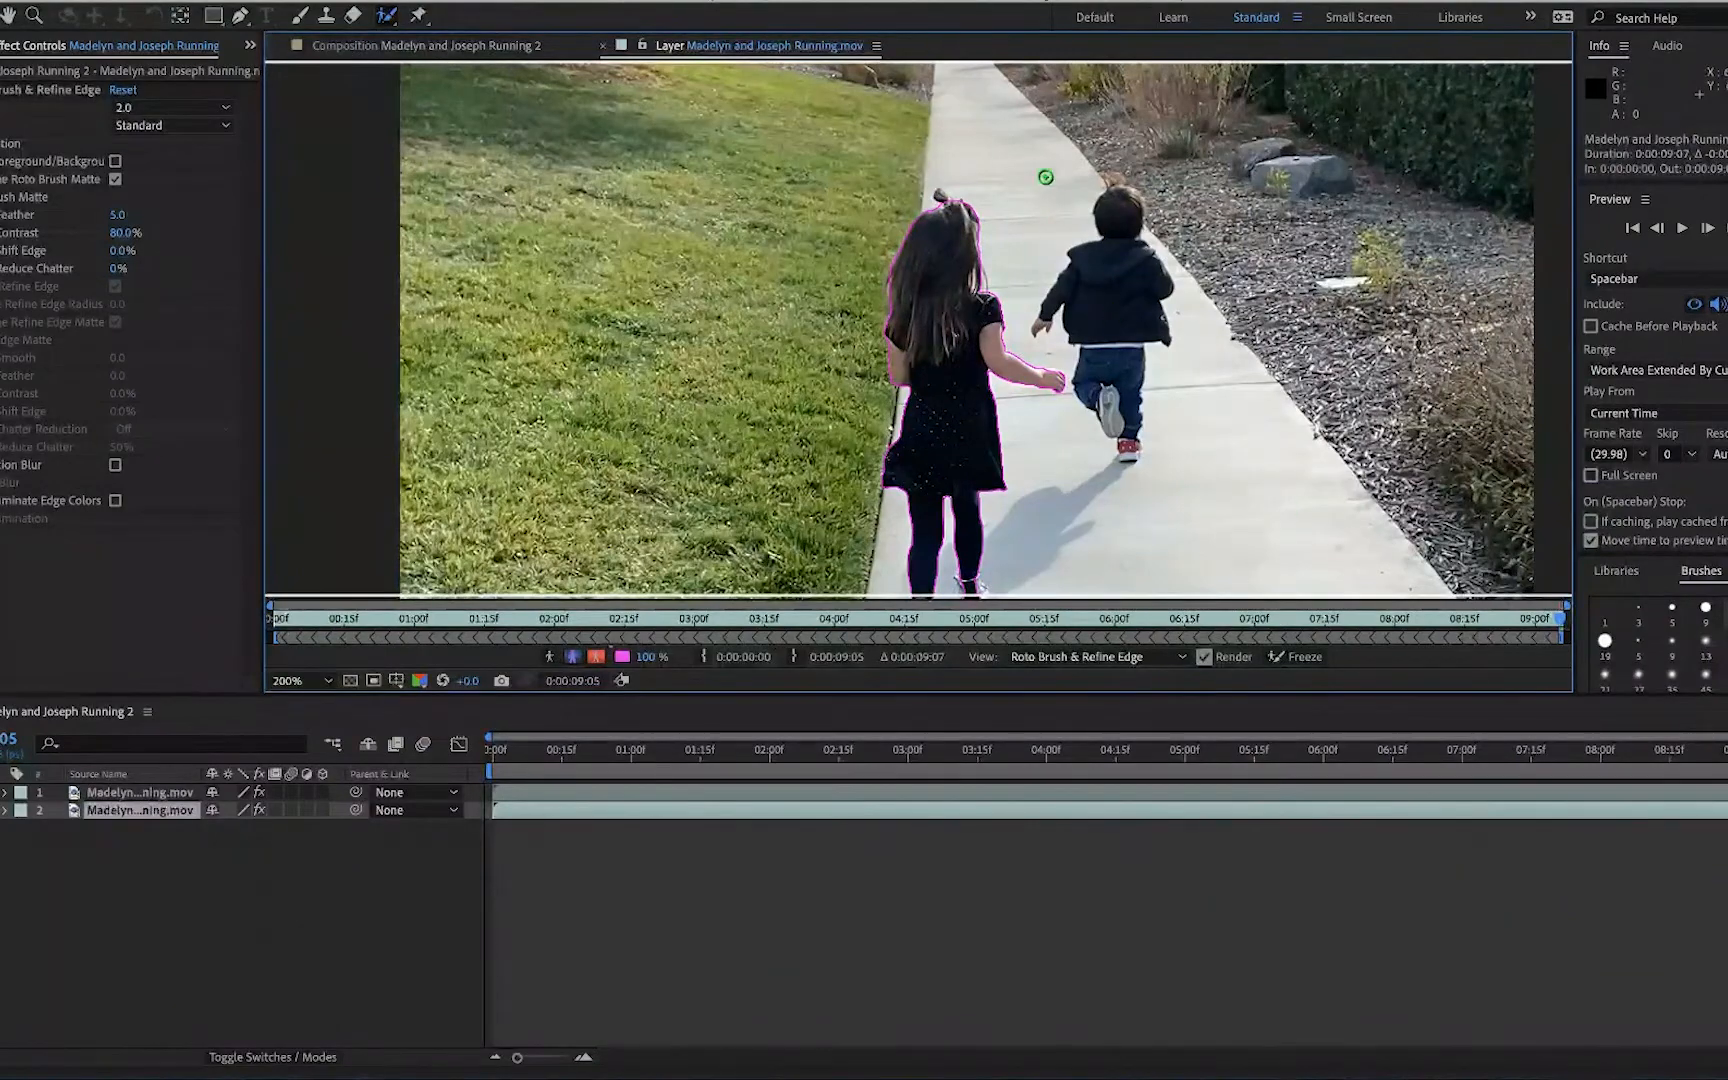
Show the cut-out girl alone in the Composition panel after the matte propagates.
left_click(450, 45)
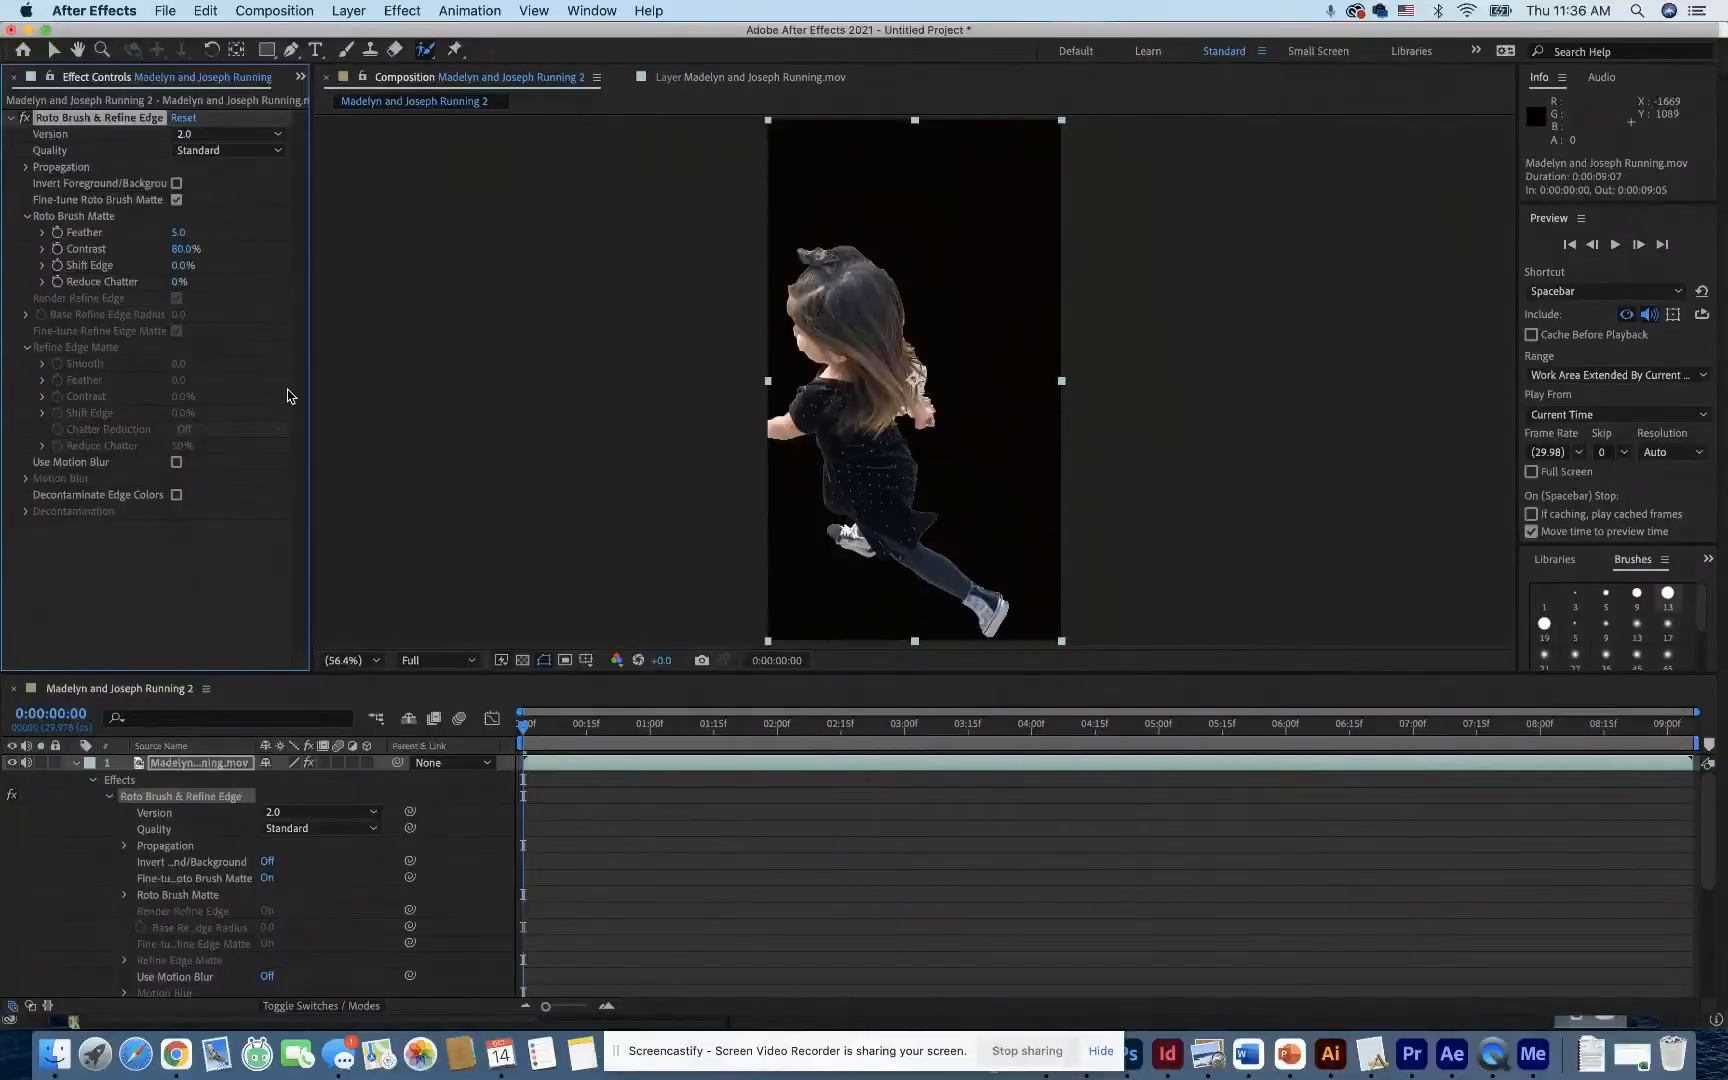
Enable Use Motion Blur in the Roto Brush & Refine Edge effect.
left_click(175, 462)
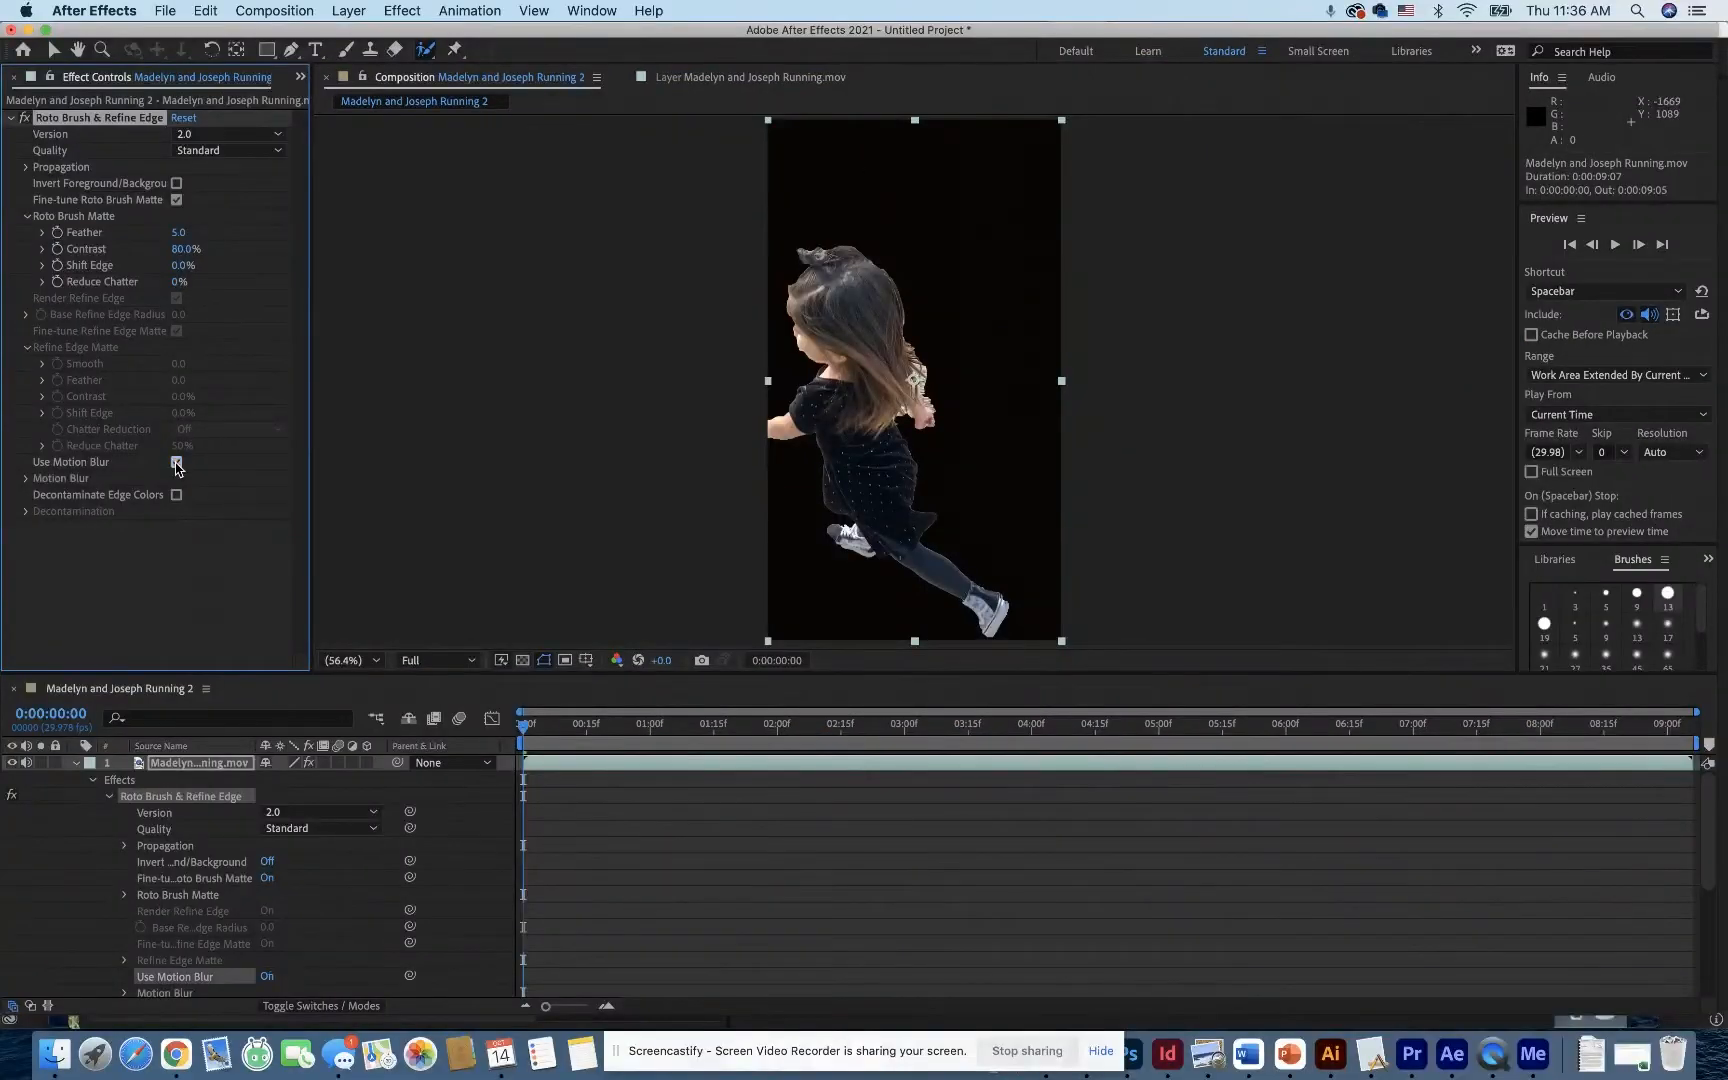